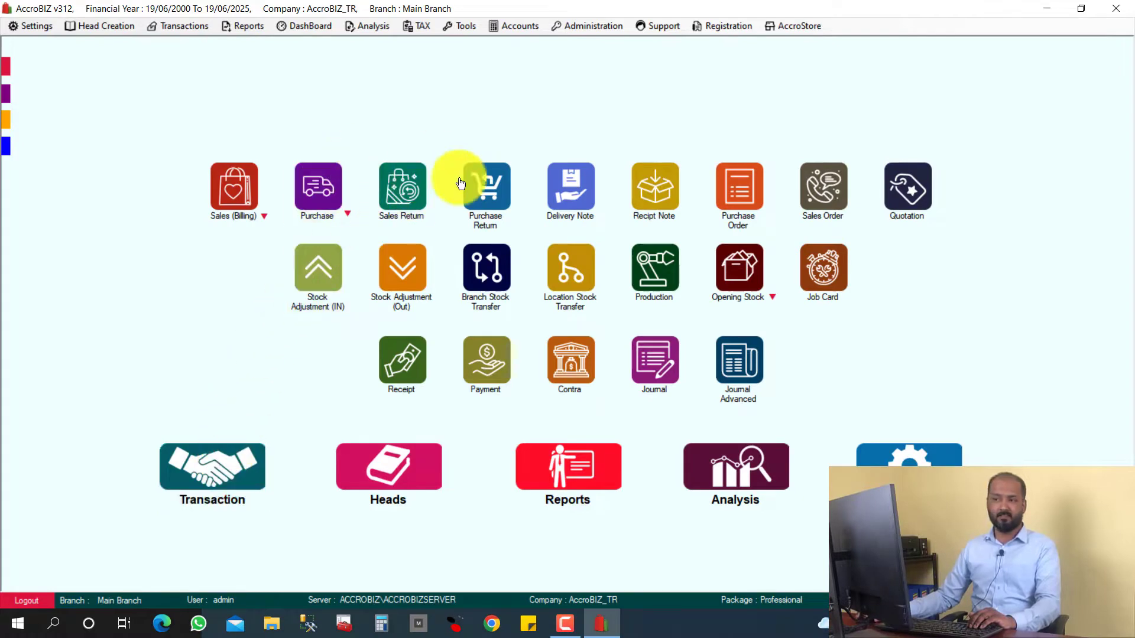
pyautogui.moveTo(401, 190)
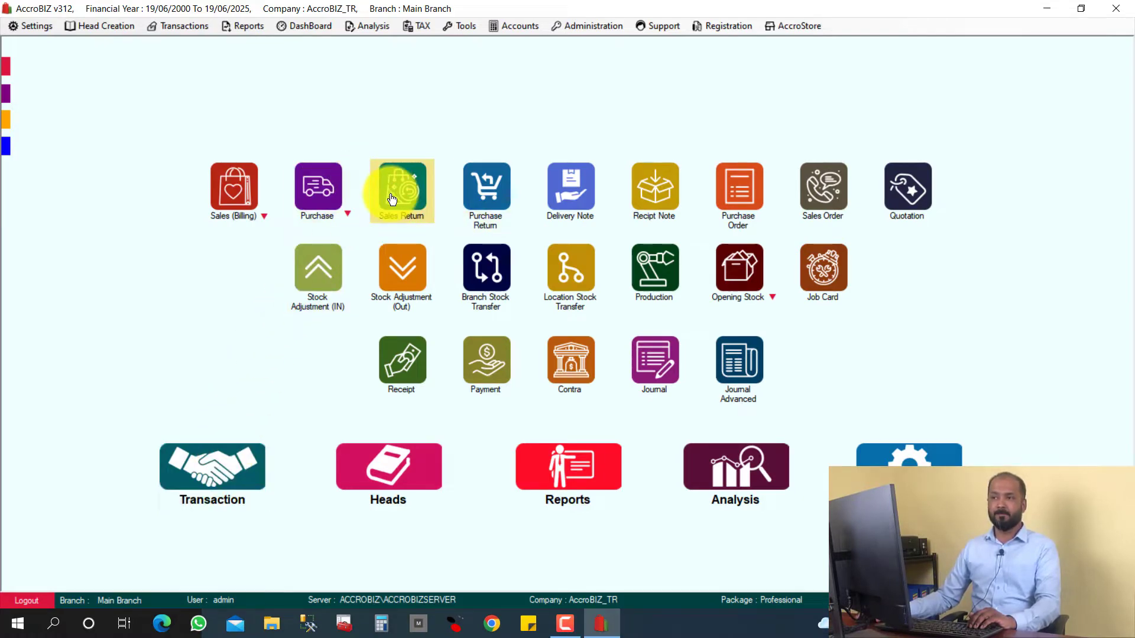
# Start a new Sales Return voucher from the dashboard.
pyautogui.click(401, 190)
pyautogui.write('S')
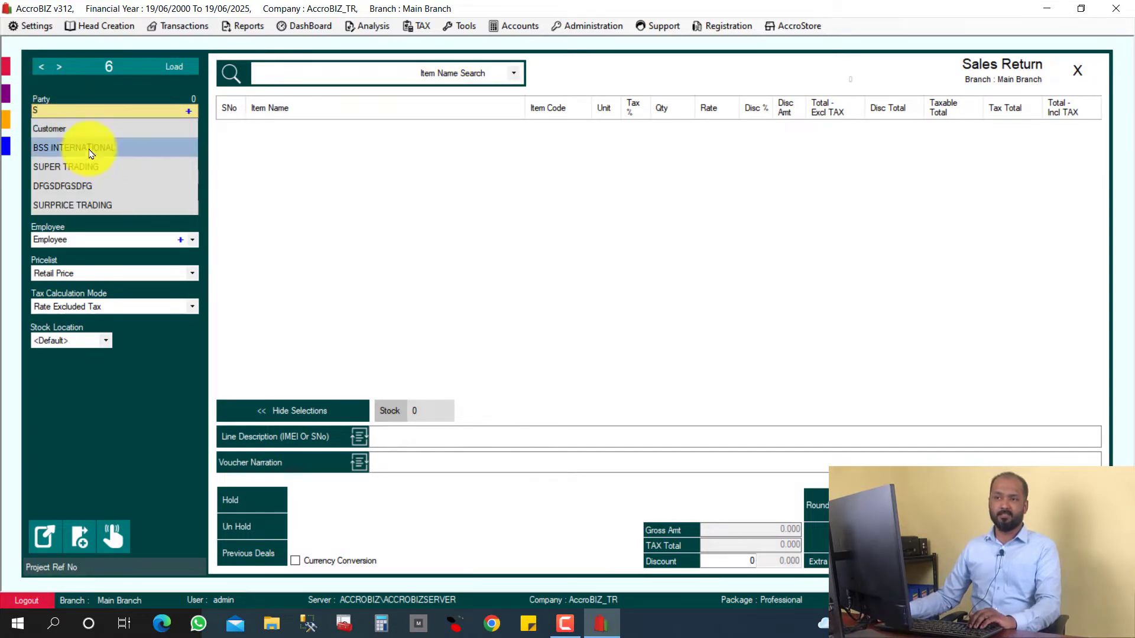
# Set BSS INTERNATIONAL as the returning party for the voucher.
pyautogui.click(73, 146)
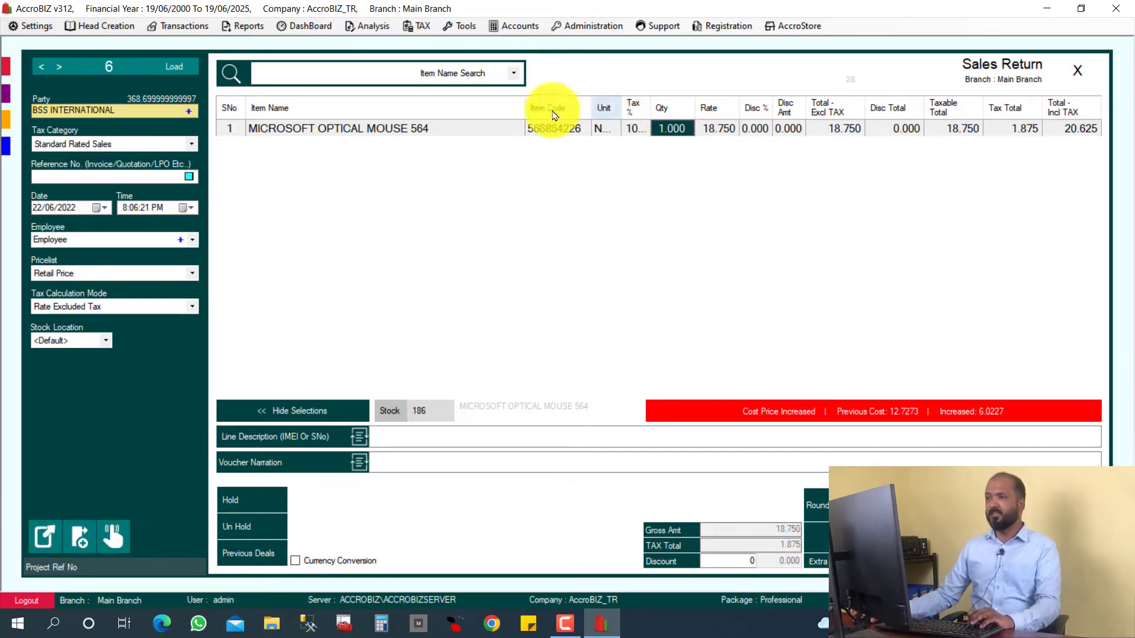
pyautogui.moveTo(1055, 137)
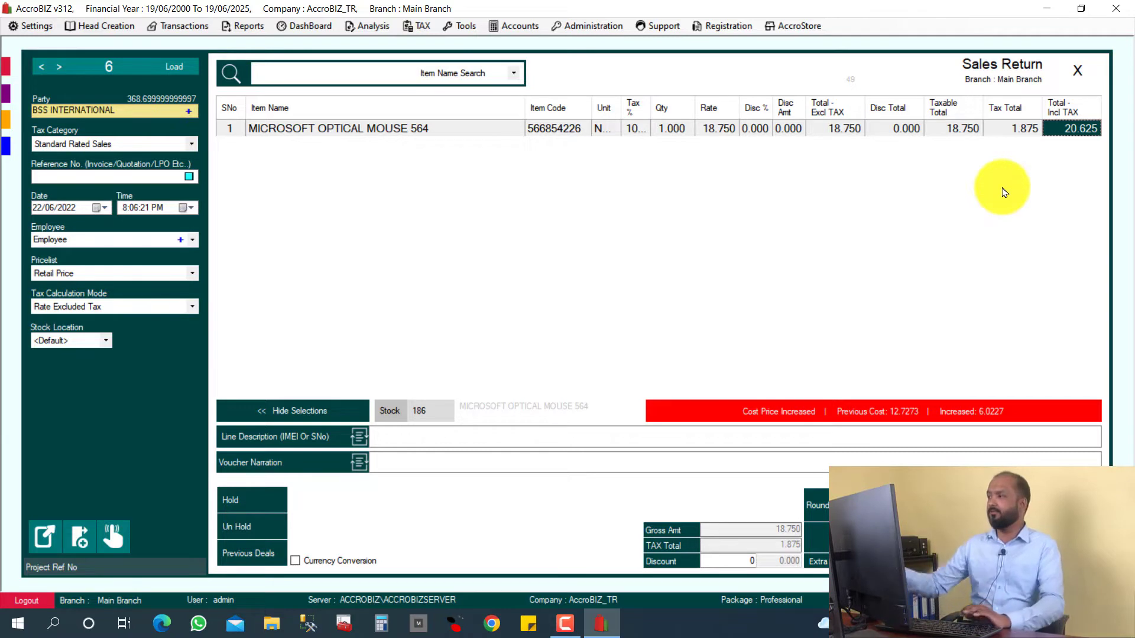
pyautogui.moveTo(1010, 149)
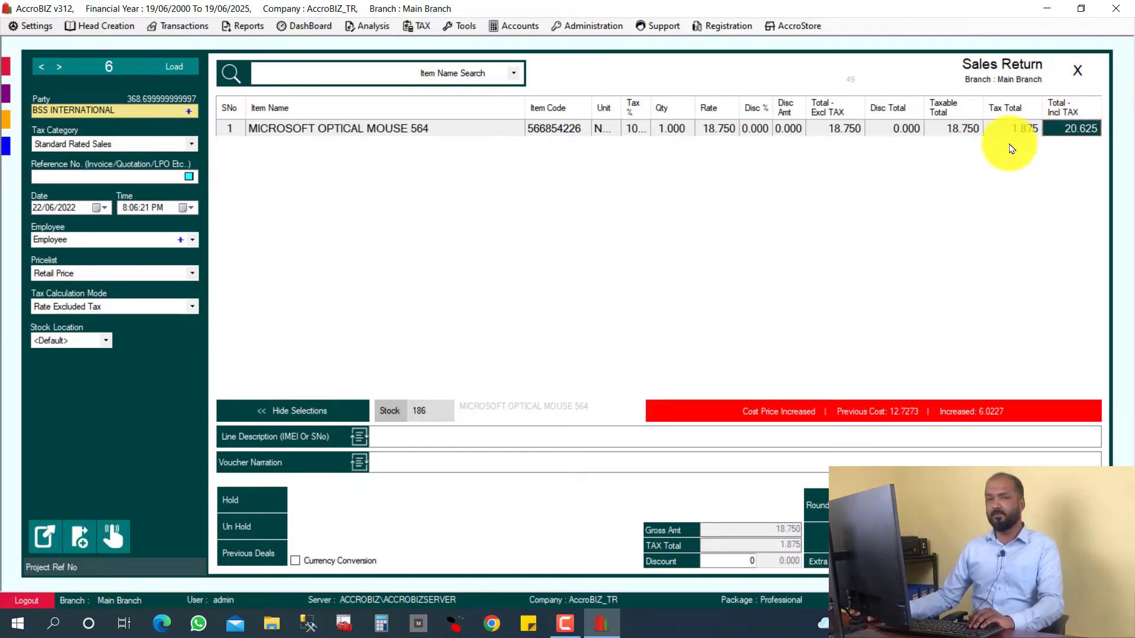
pyautogui.moveTo(626, 149)
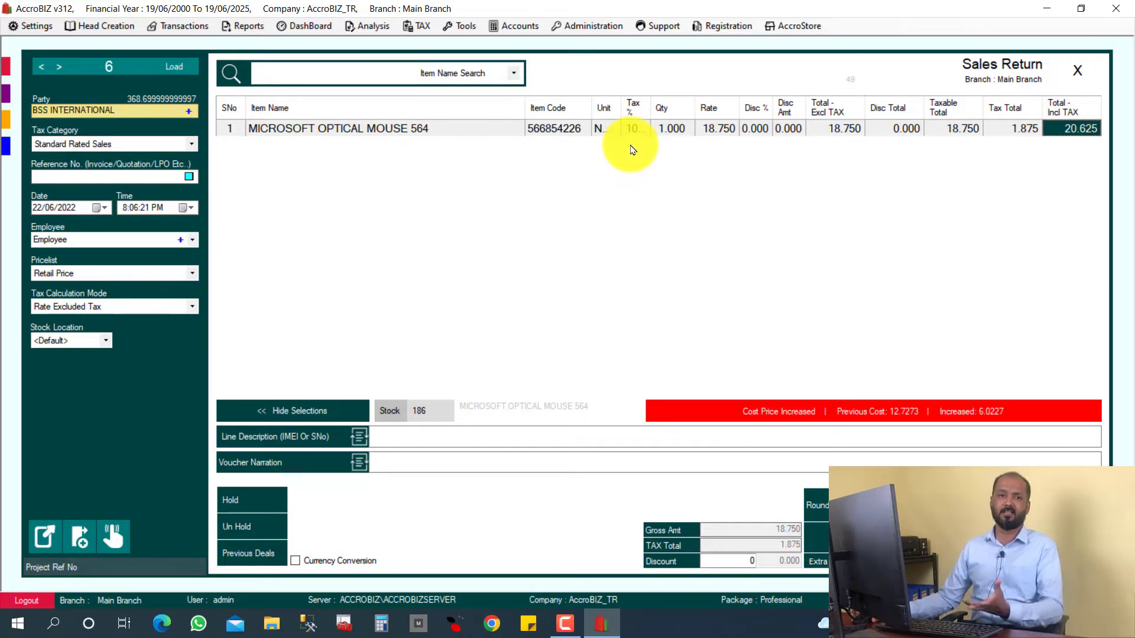
pyautogui.moveTo(870, 406)
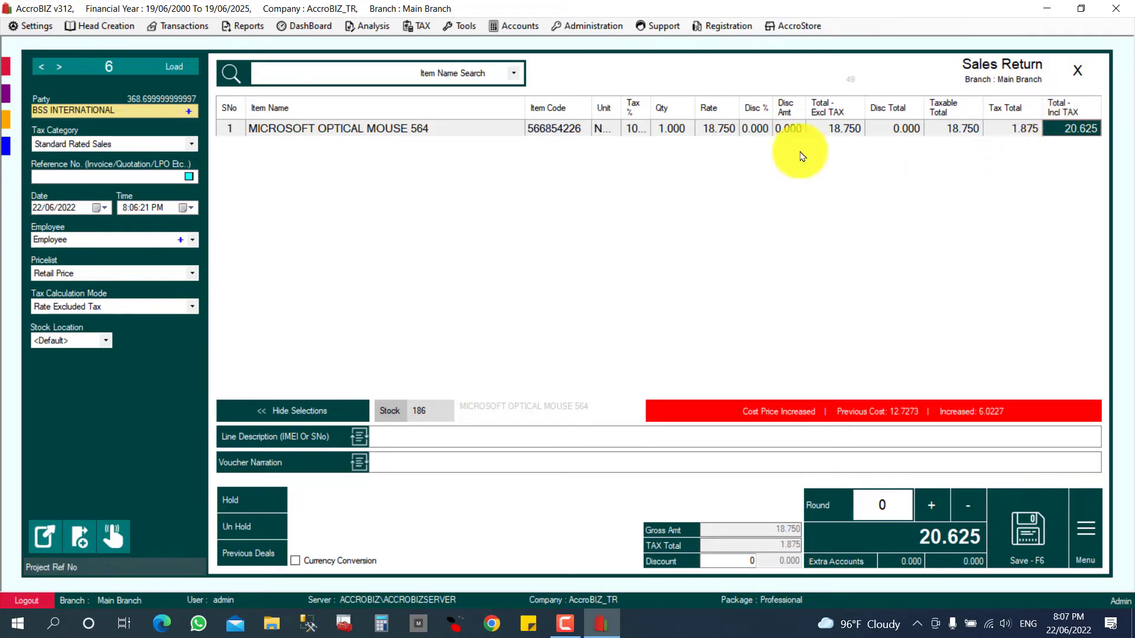
pyautogui.moveTo(1028, 528)
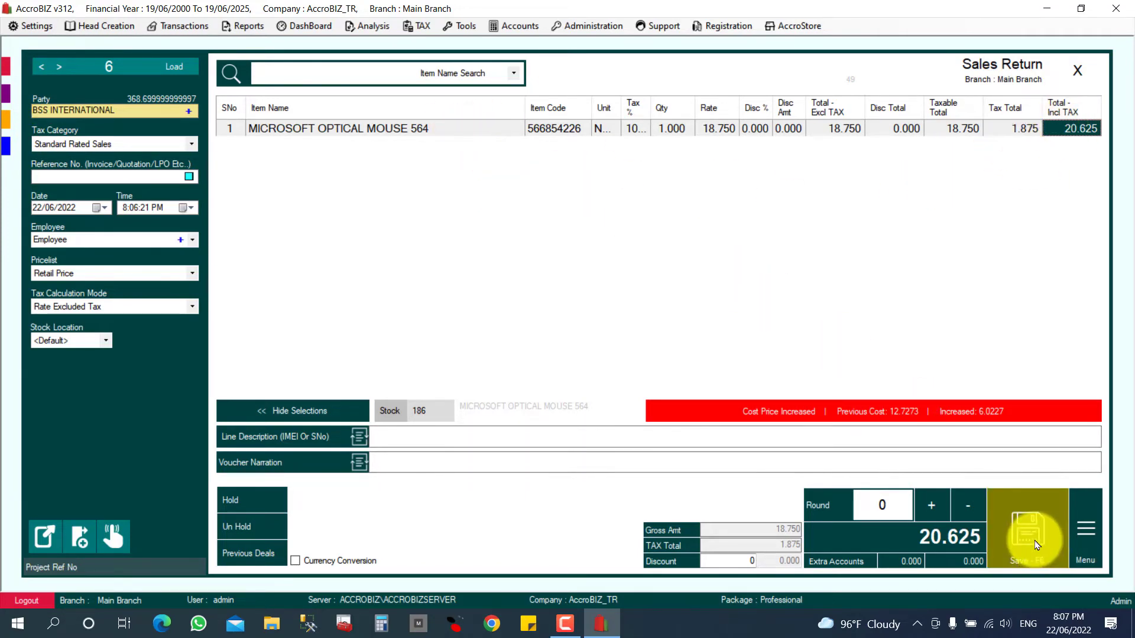
# Save the voucher and try Bank payment with NATIONAL BANK as the account.
pyautogui.click(1026, 531)
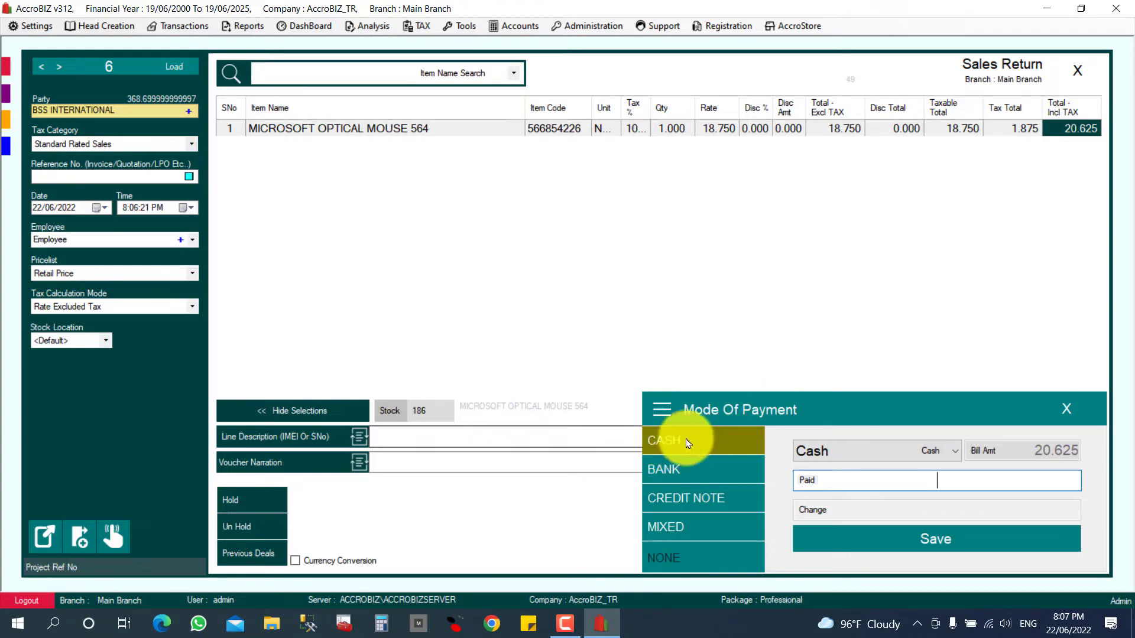
pyautogui.click(664, 470)
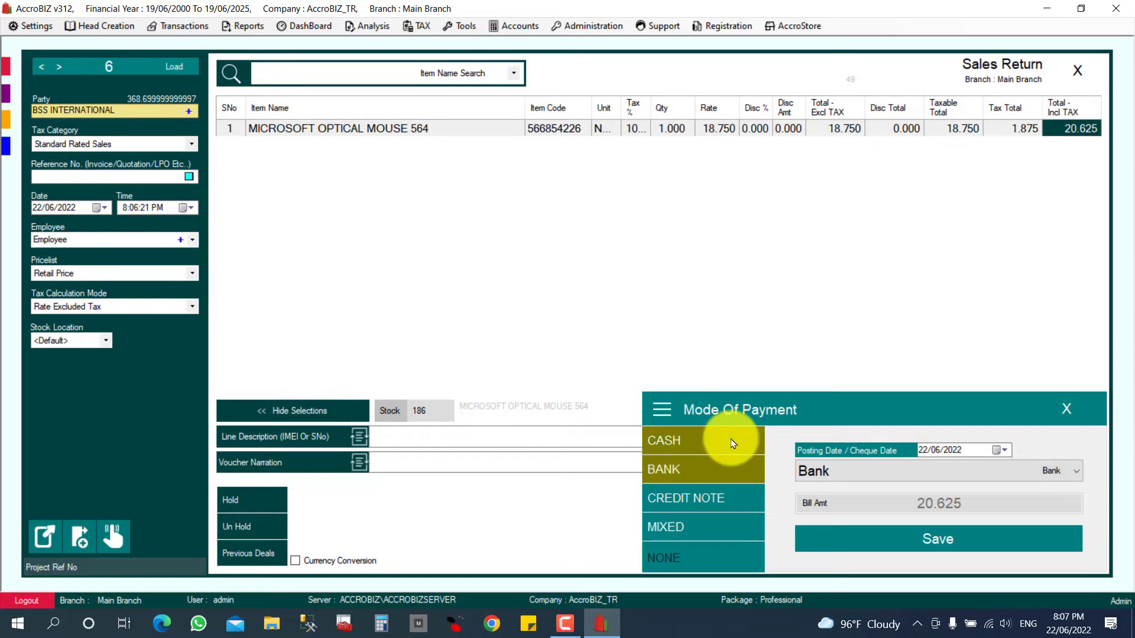
pyautogui.click(1076, 472)
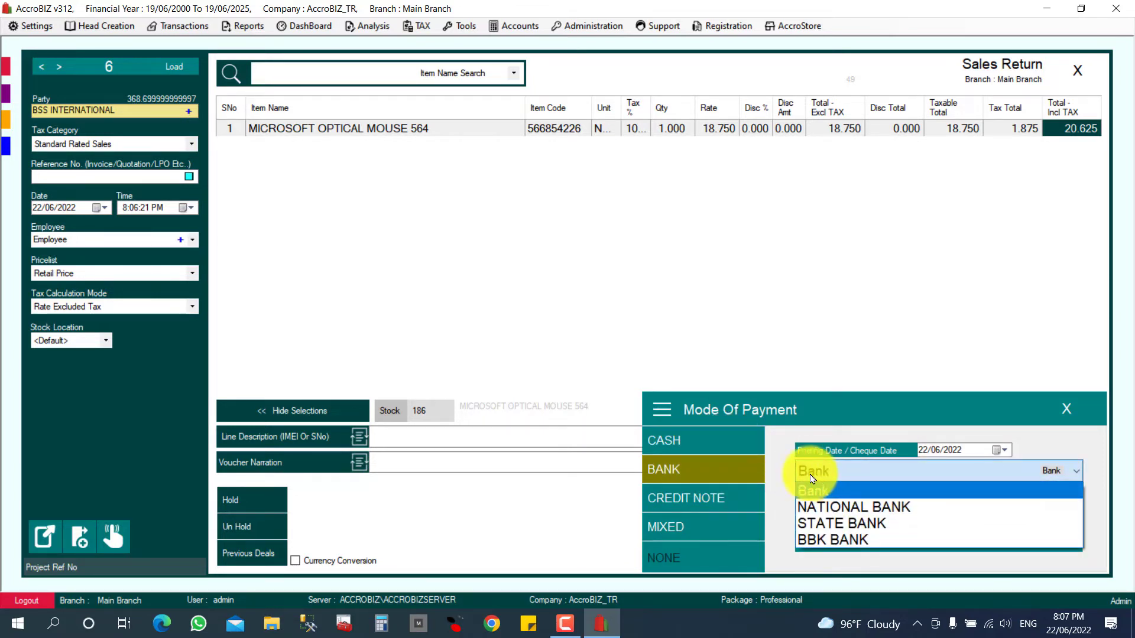
pyautogui.click(853, 507)
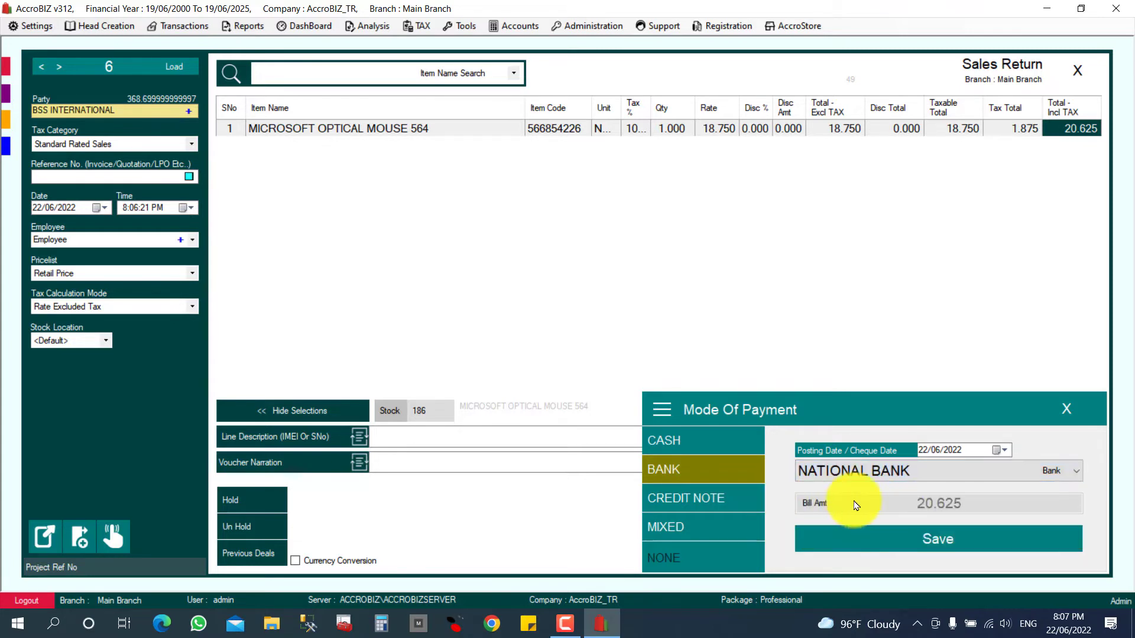
pyautogui.moveTo(685, 507)
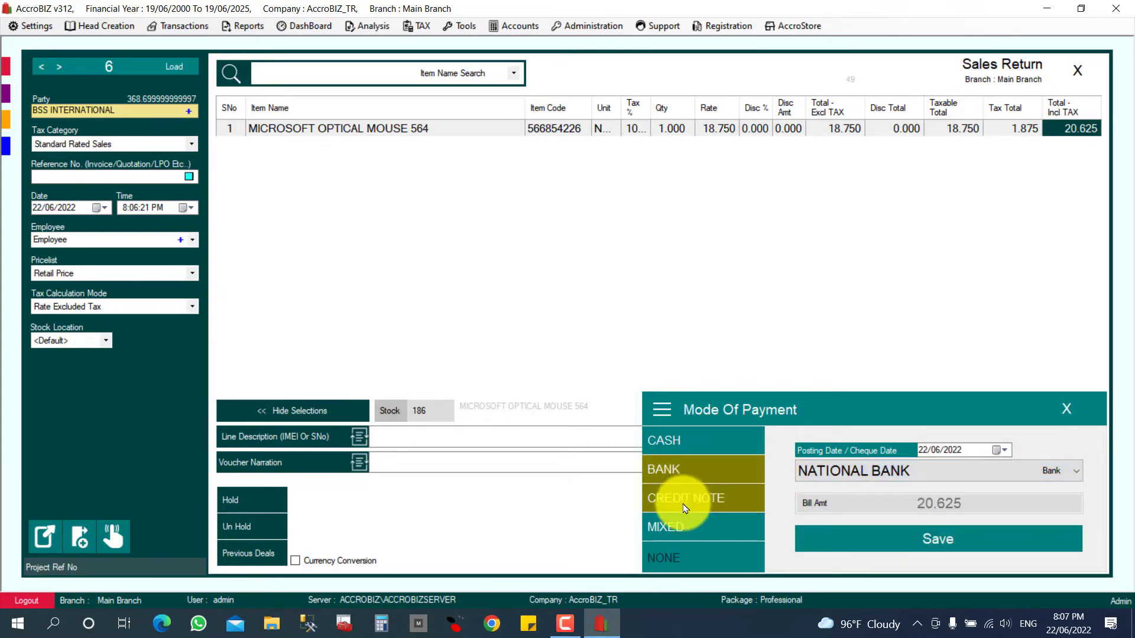
# Switch the payment mode to CREDIT NOTE and save the 20.625 return.
pyautogui.click(684, 498)
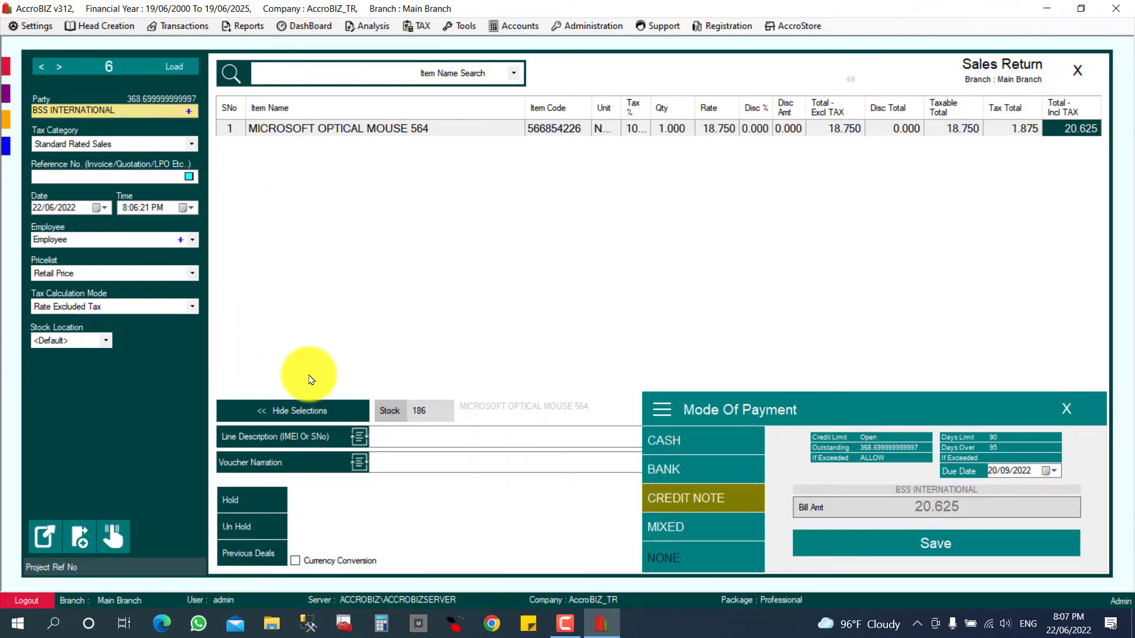
pyautogui.moveTo(724, 539)
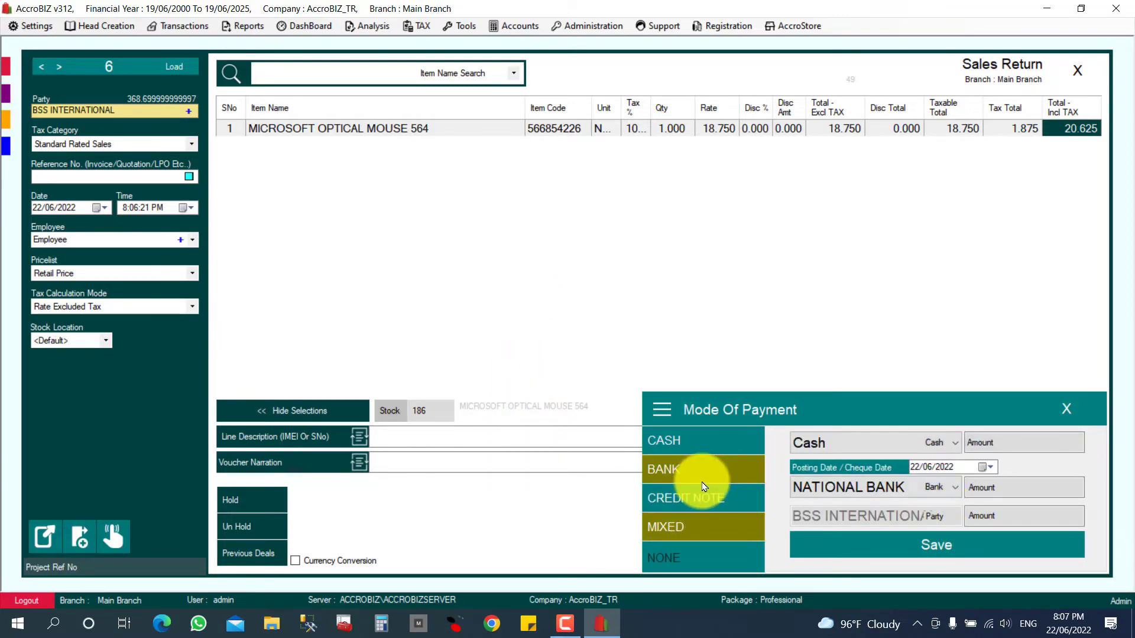
pyautogui.click(684, 498)
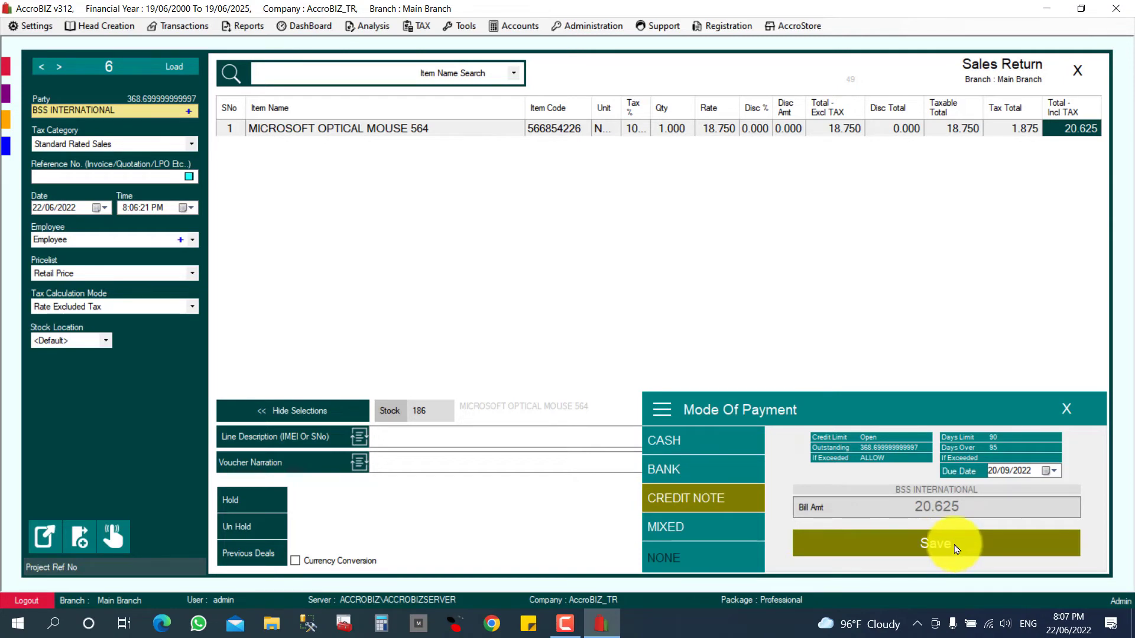
pyautogui.click(936, 542)
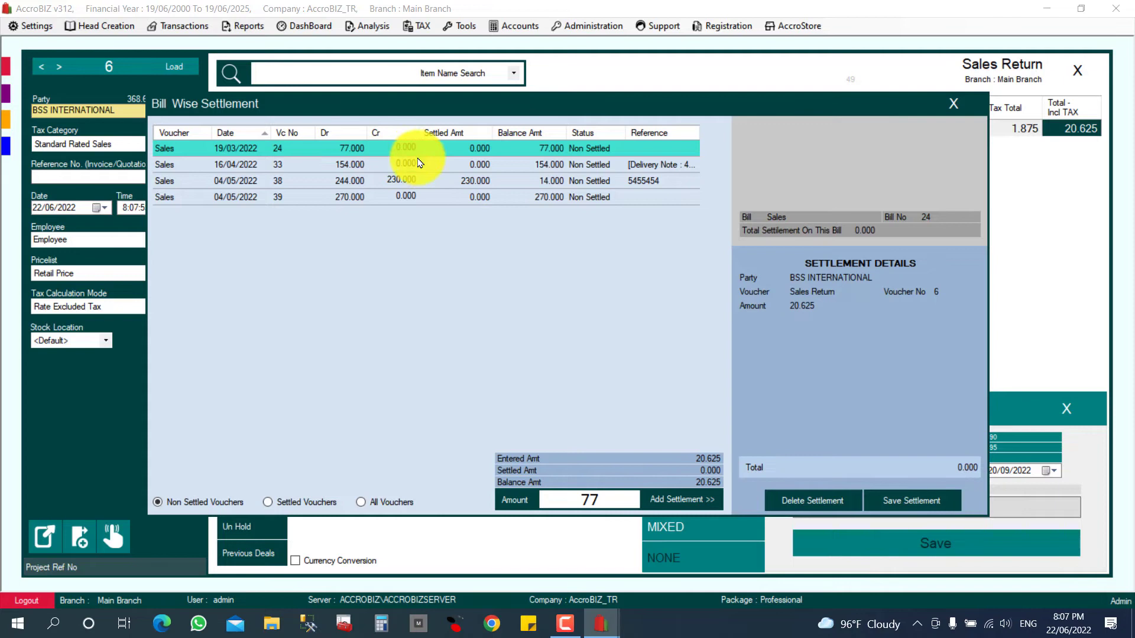
pyautogui.moveTo(391, 173)
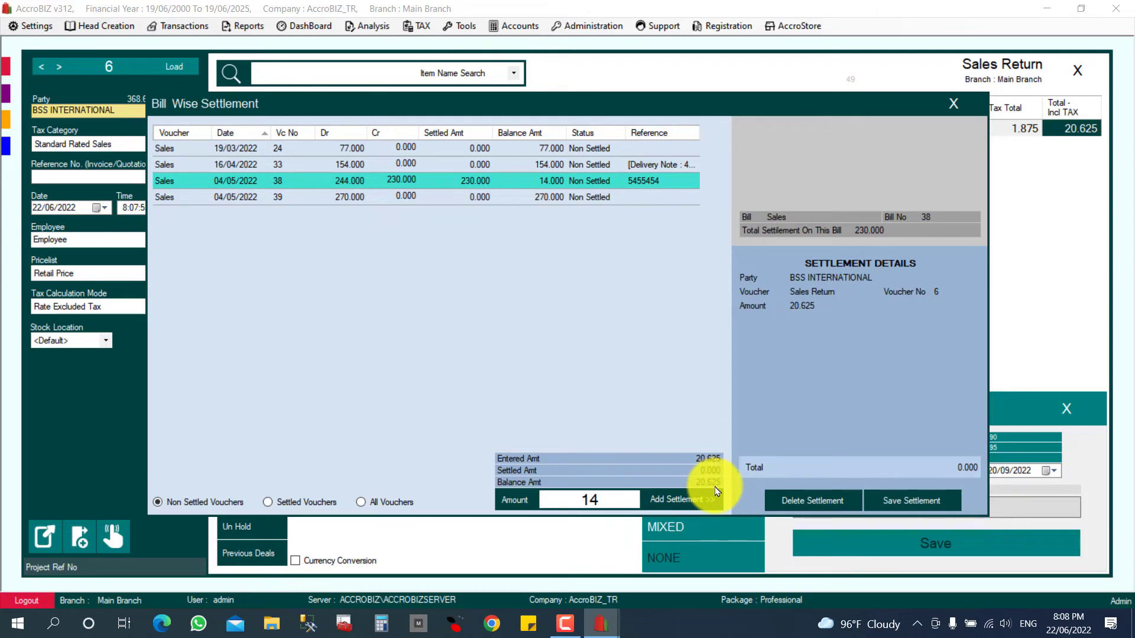
# Settle 20.625 against sales bill 24 and save the settlement.
pyautogui.click(347, 148)
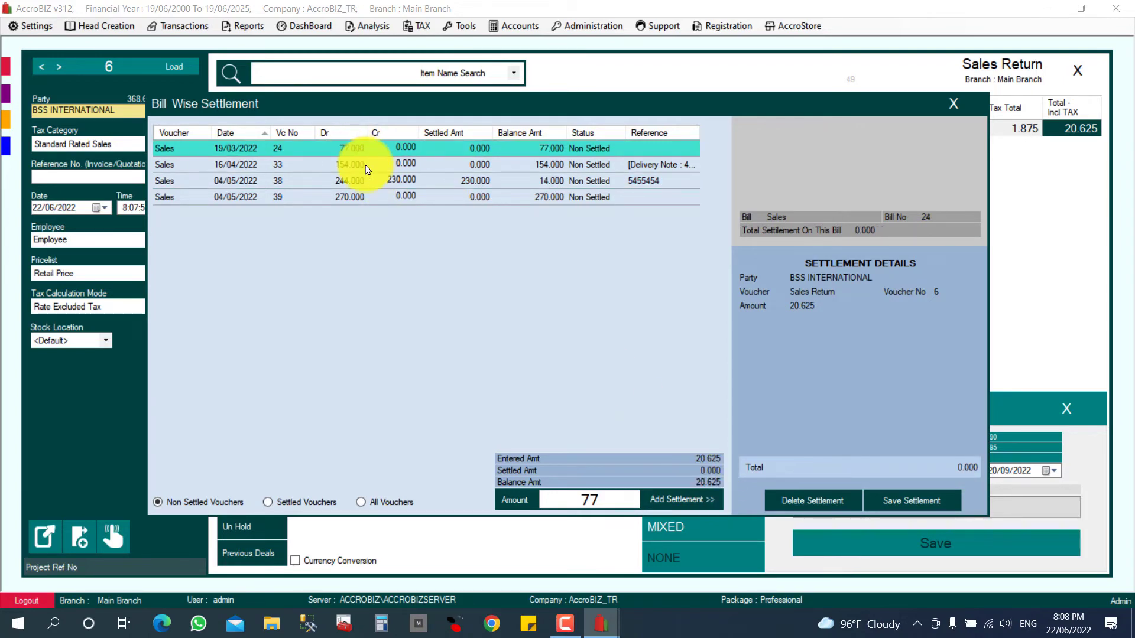
pyautogui.moveTo(334, 152)
pyautogui.write('20.625')
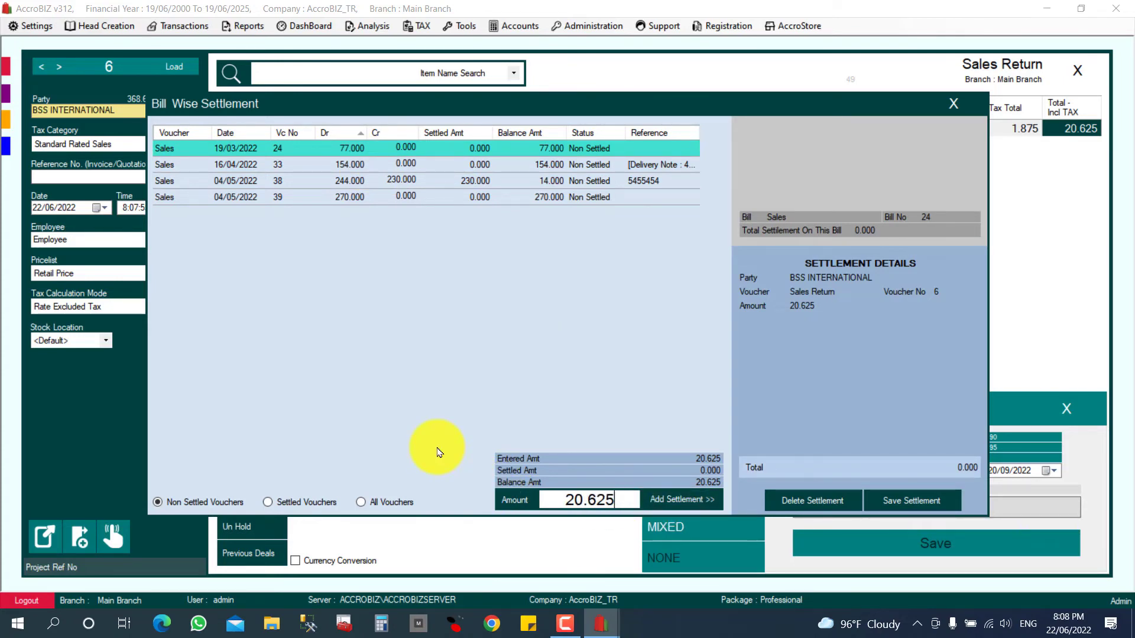
pyautogui.click(679, 500)
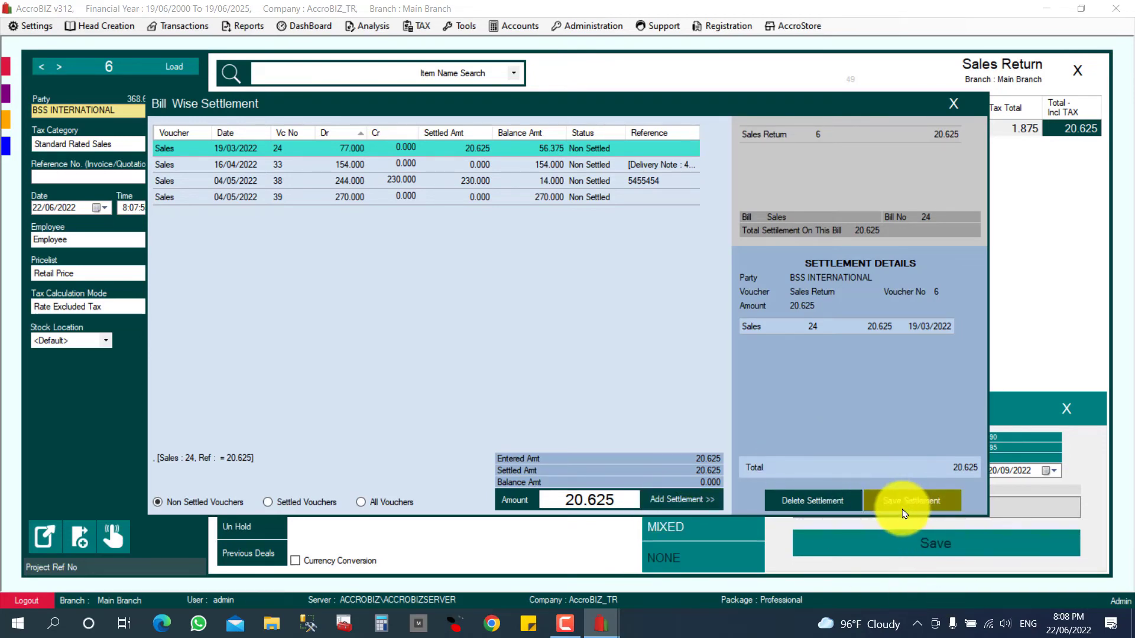
pyautogui.click(912, 502)
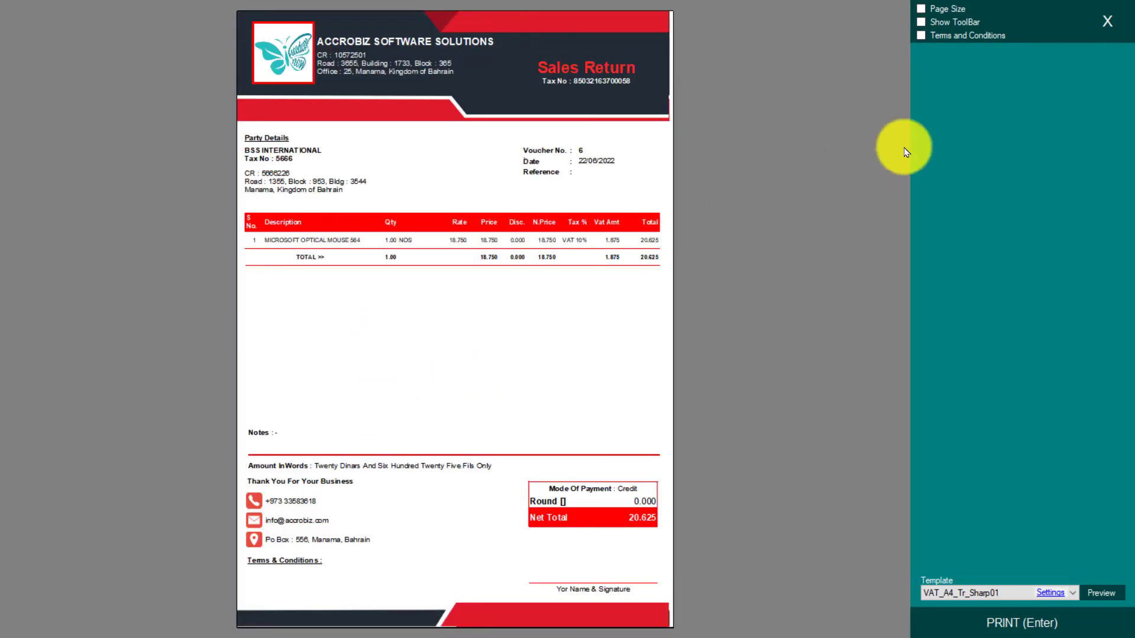
pyautogui.moveTo(998, 607)
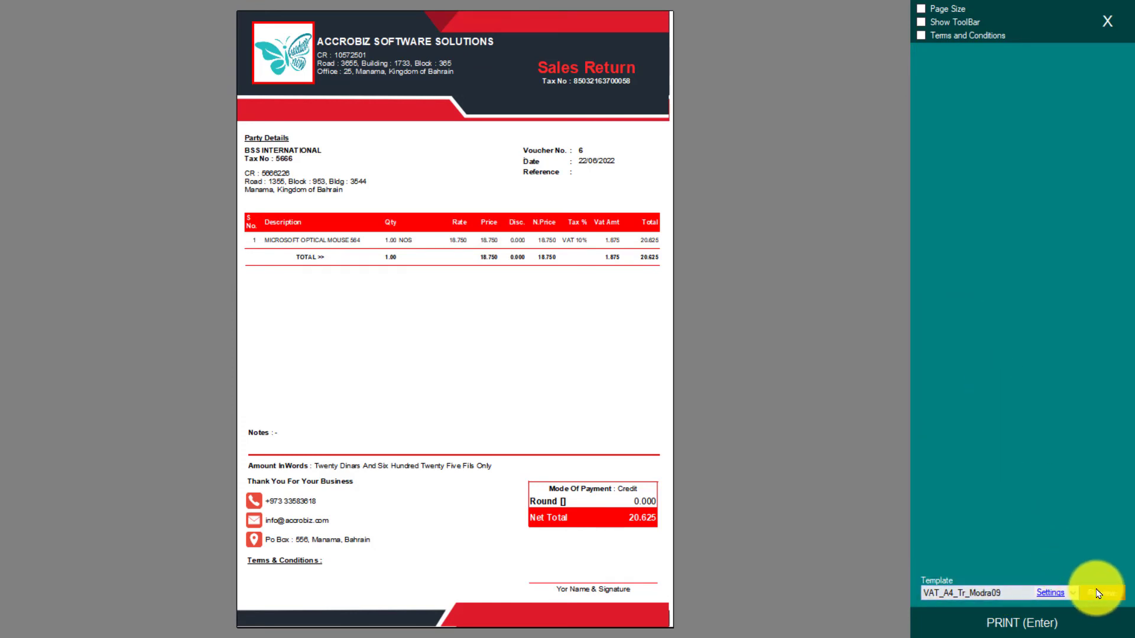
# Preview the return invoice in another template, then close the preview.
pyautogui.click(1100, 593)
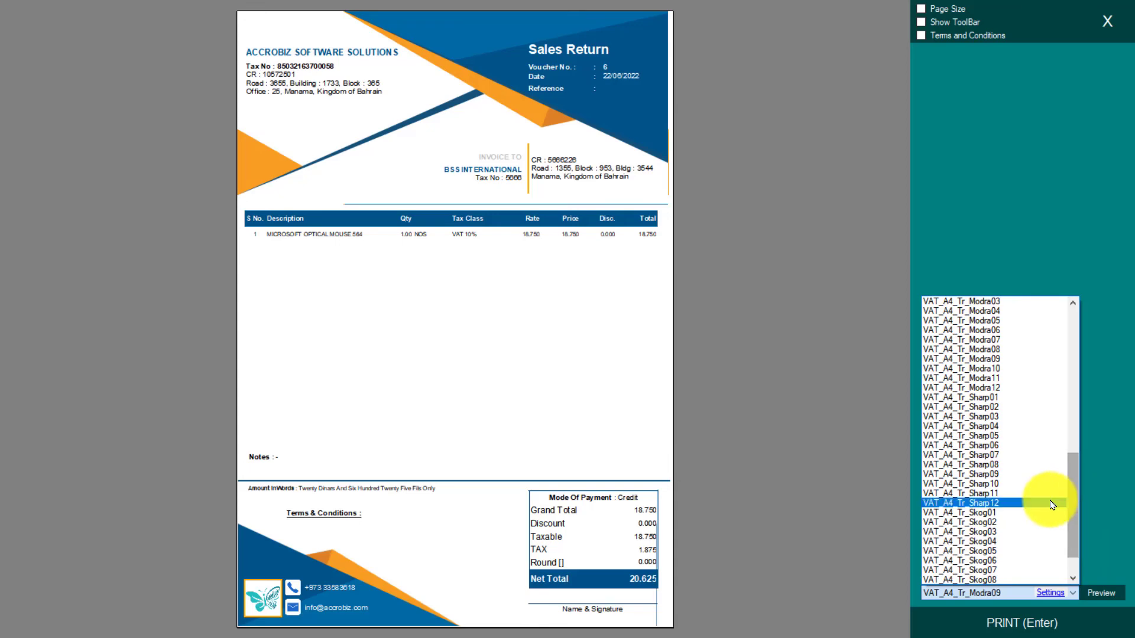
pyautogui.click(1106, 21)
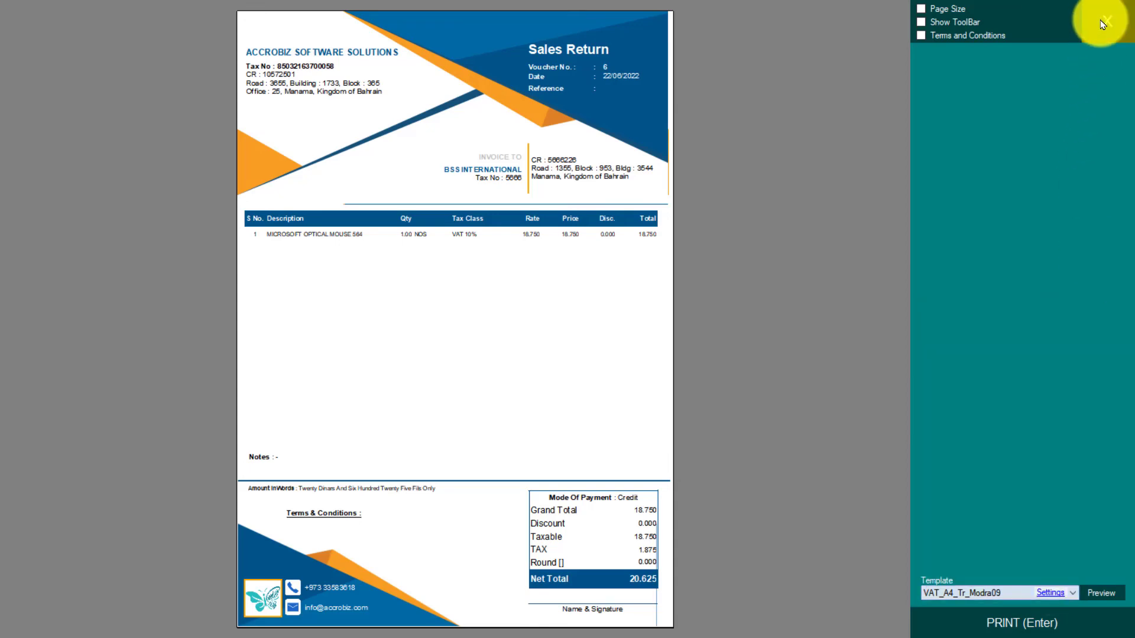
pyautogui.click(1101, 21)
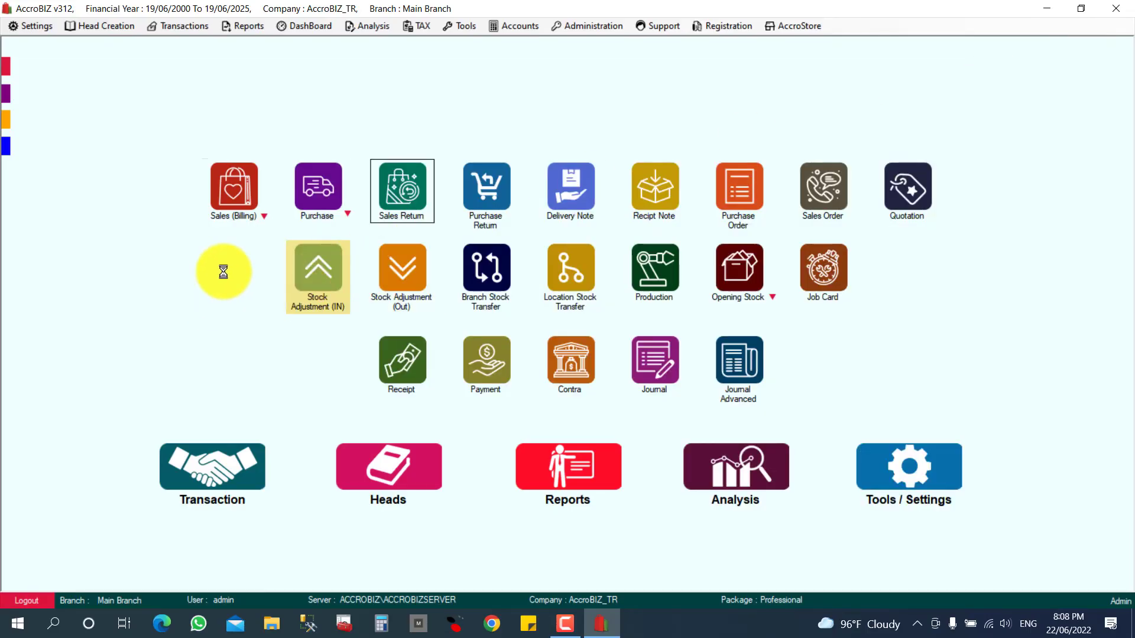
# Start Sales Return voucher 7 with BSS INTERNATIONAL as the party.
pyautogui.click(402, 190)
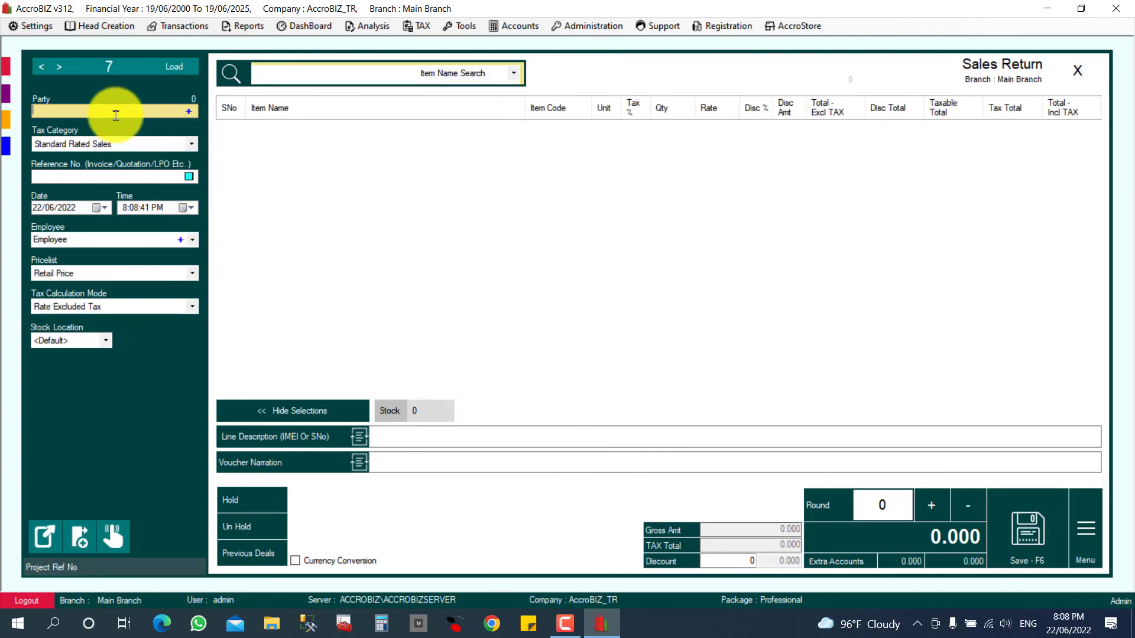
pyautogui.write('BS')
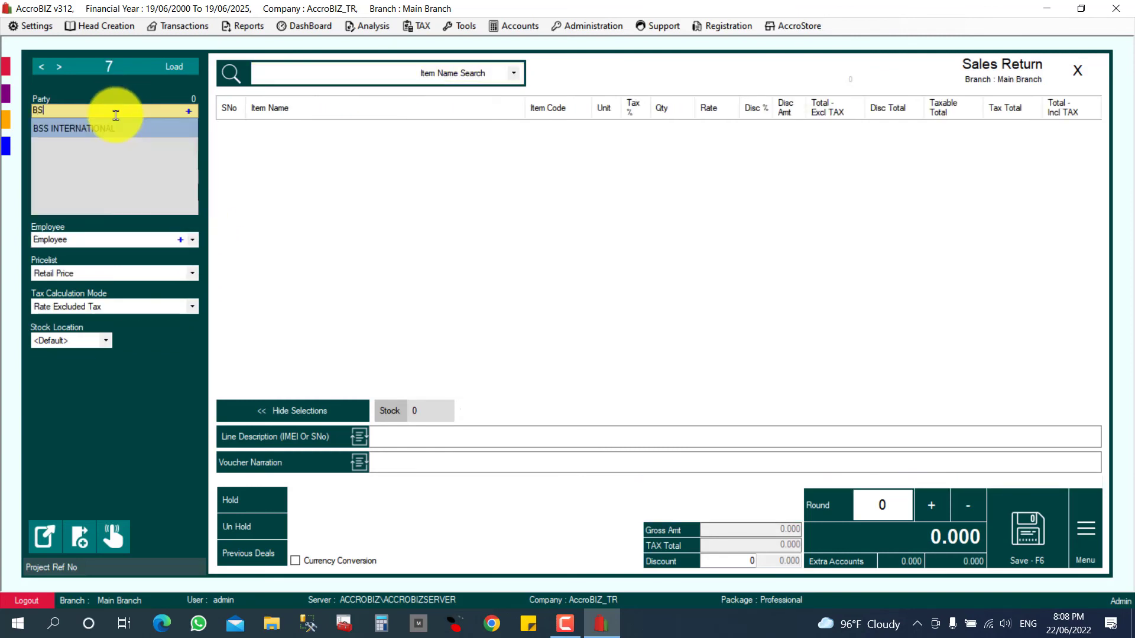
pyautogui.click(75, 128)
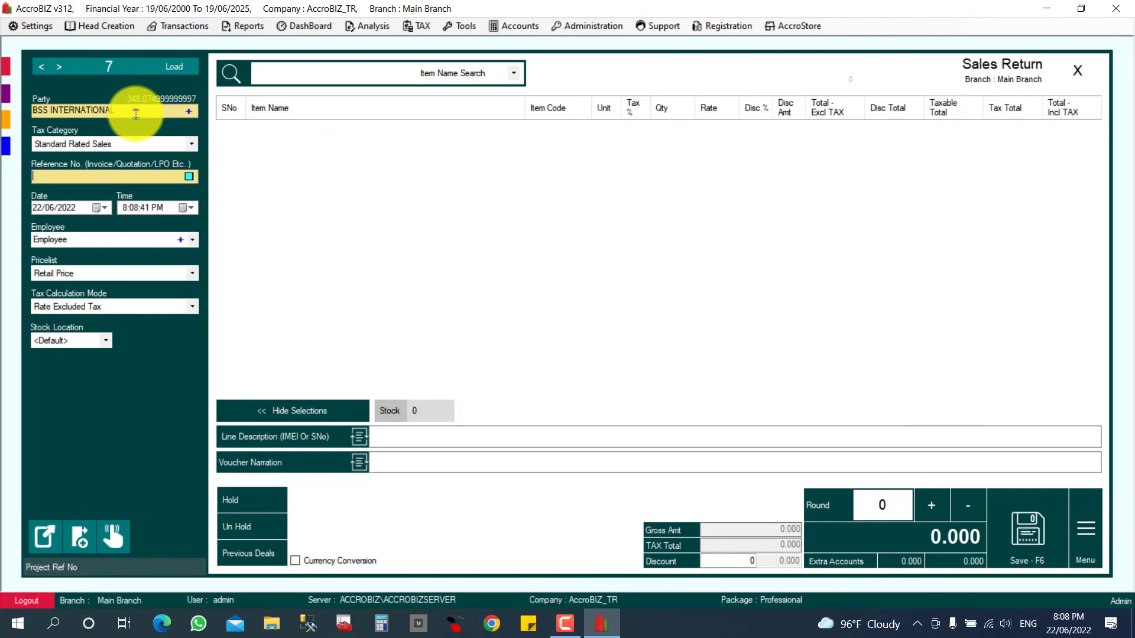